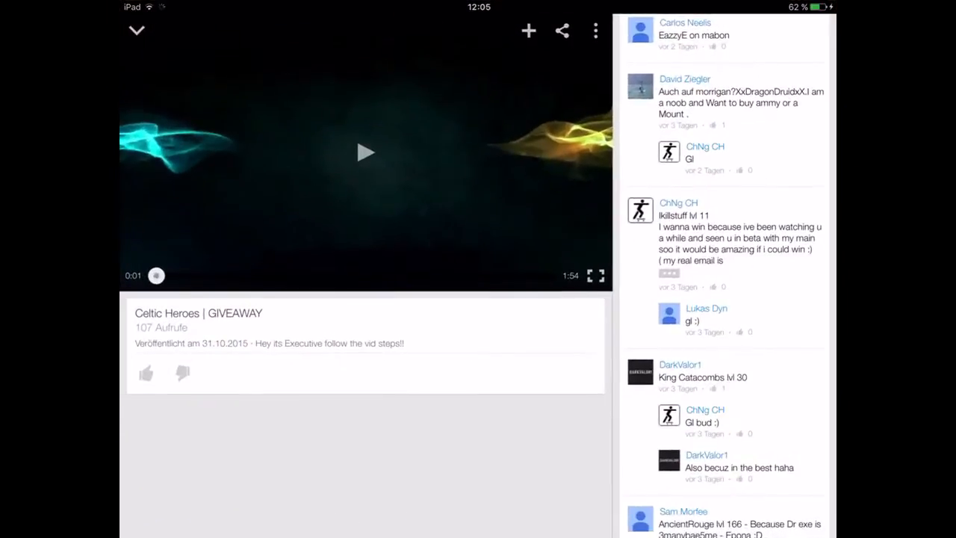
Scroll the comments panel to bring the first giveaway entries into view for counting
scroll("up", 3)
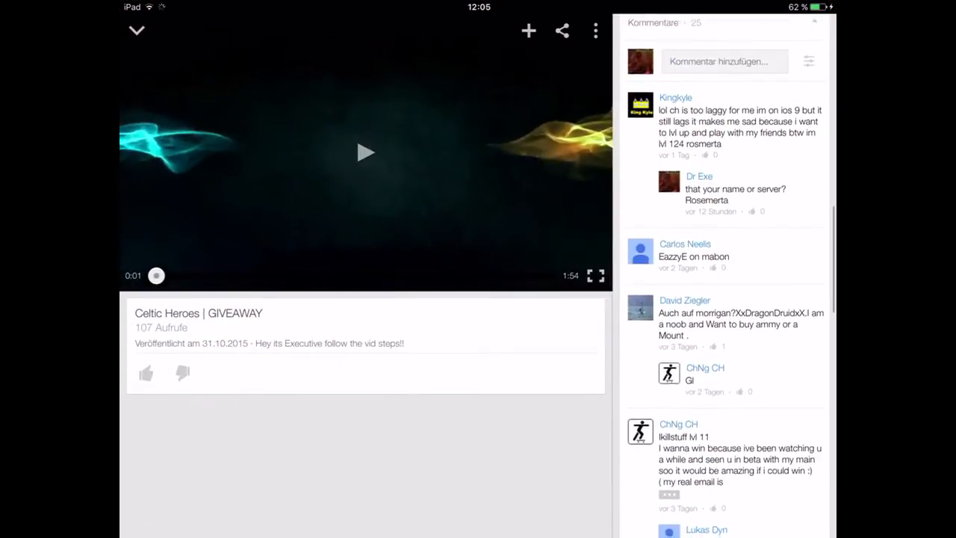
scroll("down", 3)
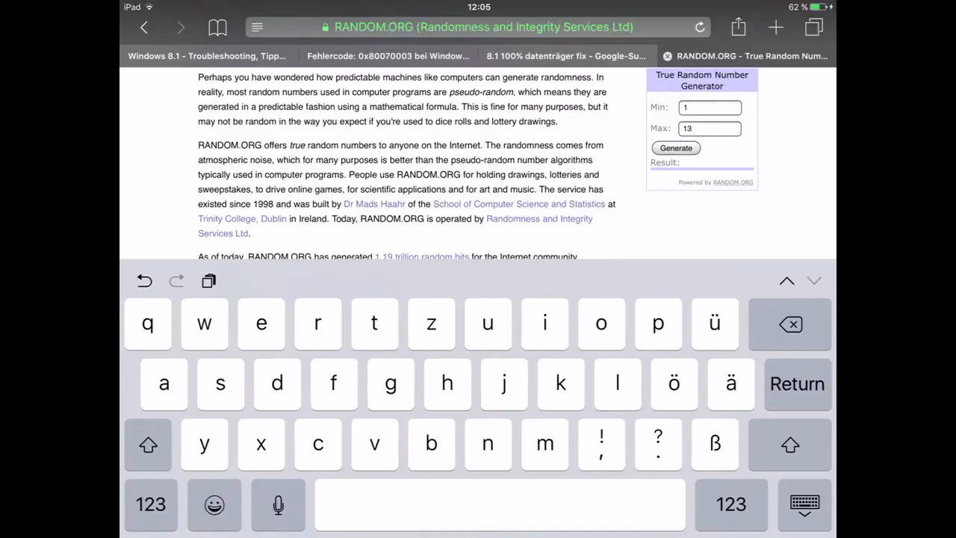
Generate a random number with Min 1 and Max 13 in the True Random Number Generator
left_click(675, 148)
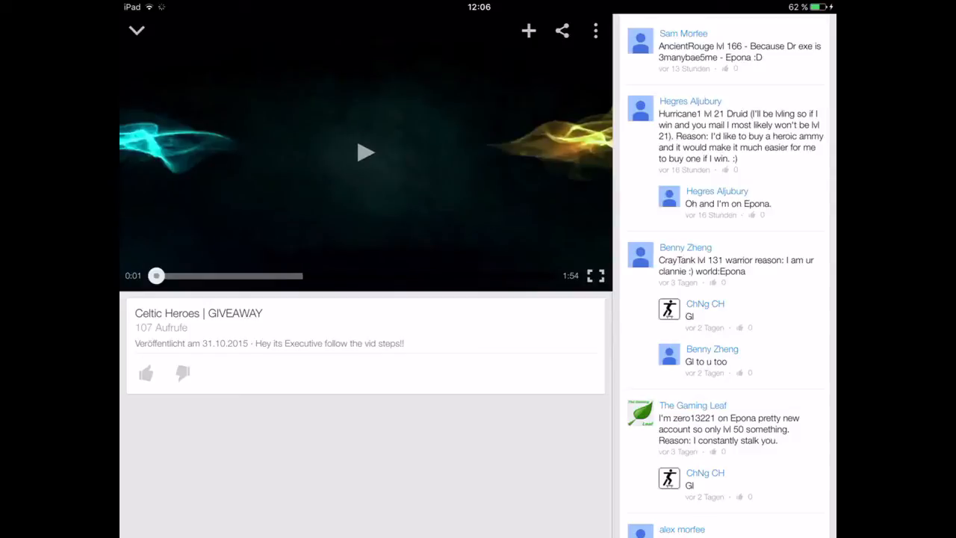
Scroll down through the comments, counting top-level entries toward the drawn number
scroll("down", 3)
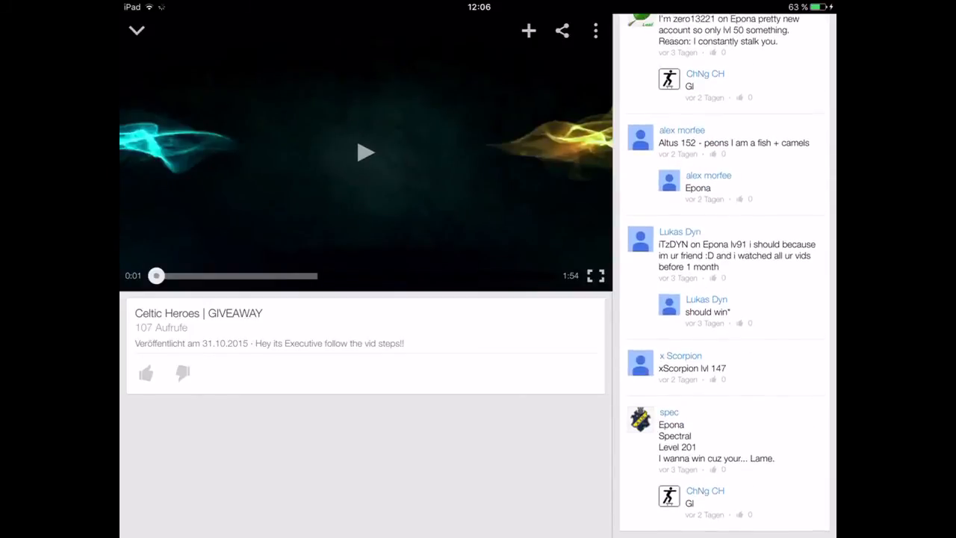